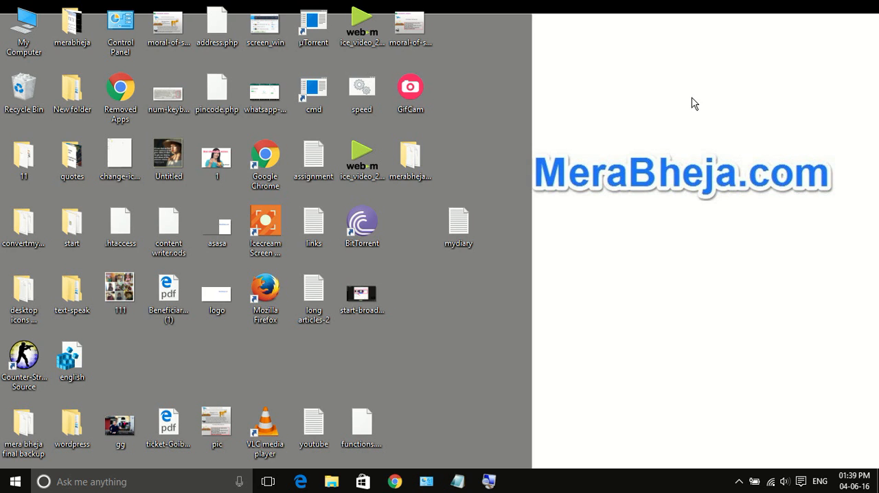
pyautogui.moveTo(673, 133)
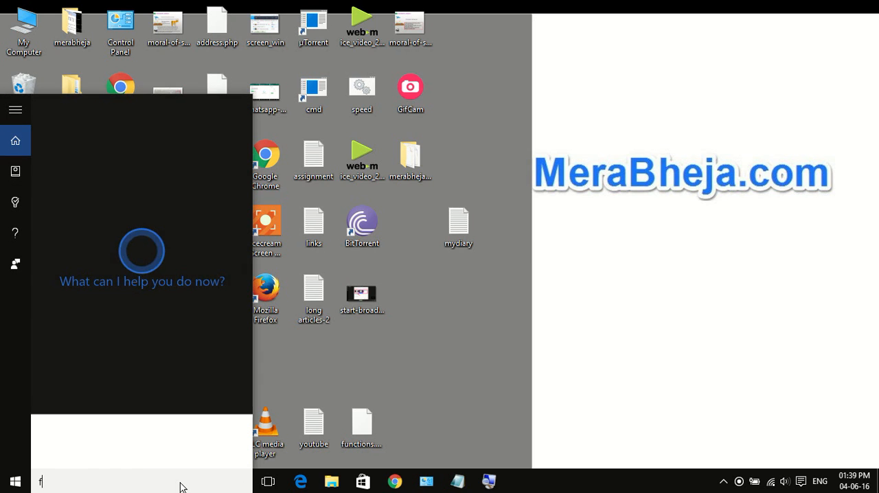
# Search Start for 'file explo' to surface File Explorer Options as best match
pyautogui.write('file explo')
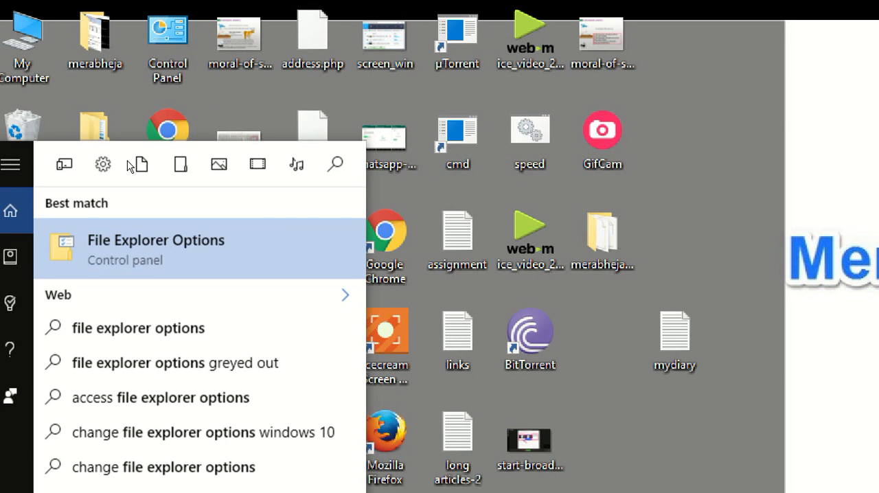
# Enable 'Launch folder windows in a separate process' under View in File Explorer Options and confirm
pyautogui.click(156, 250)
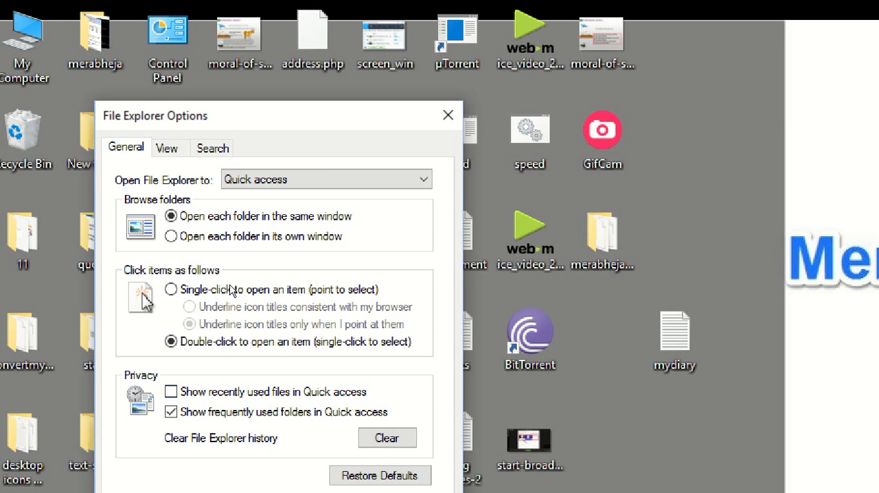
pyautogui.moveTo(118, 106)
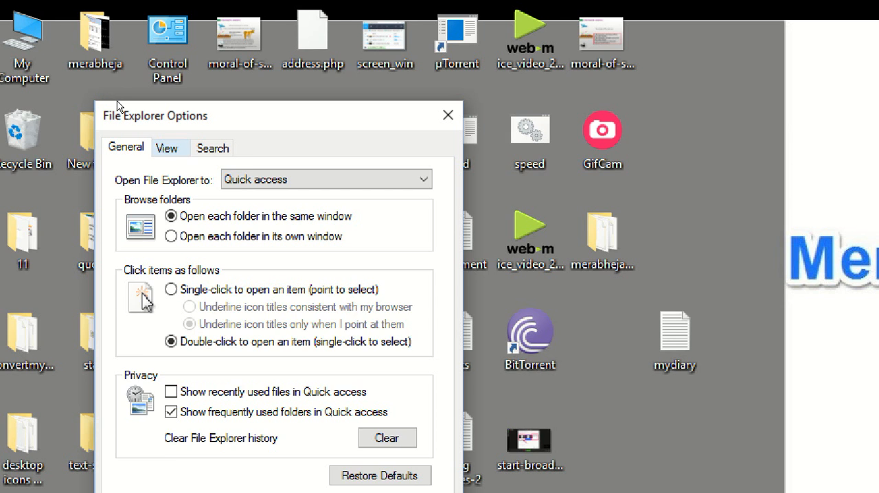
pyautogui.click(168, 147)
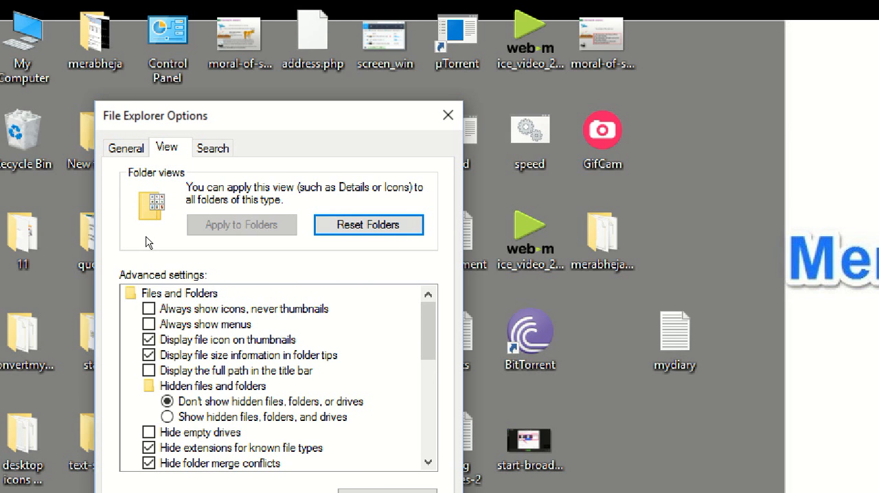
pyautogui.scroll(-3)
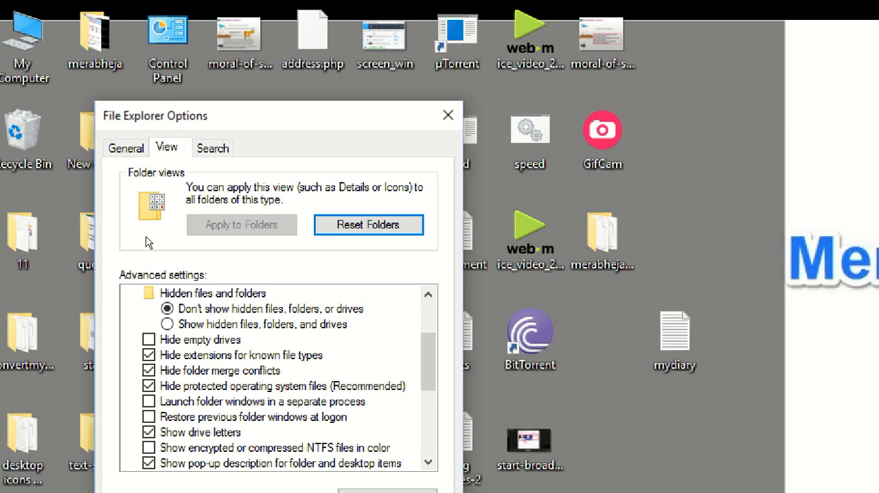
pyautogui.scroll(-3)
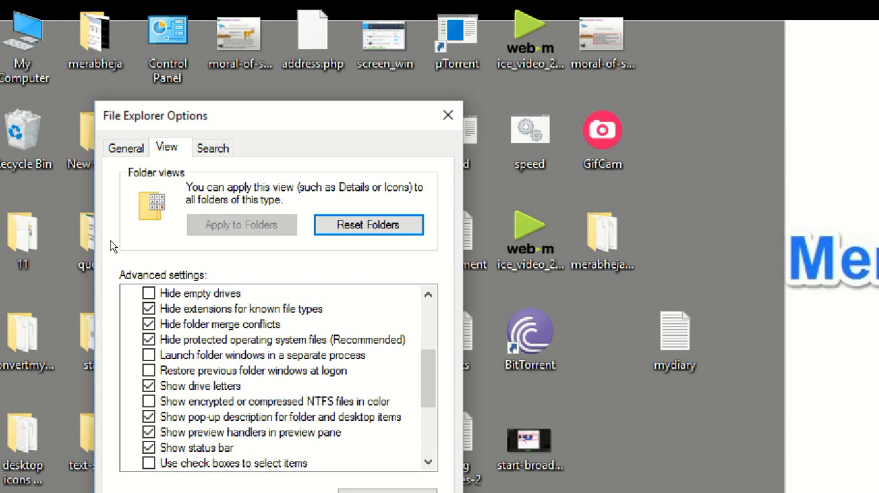
pyautogui.moveTo(198, 239)
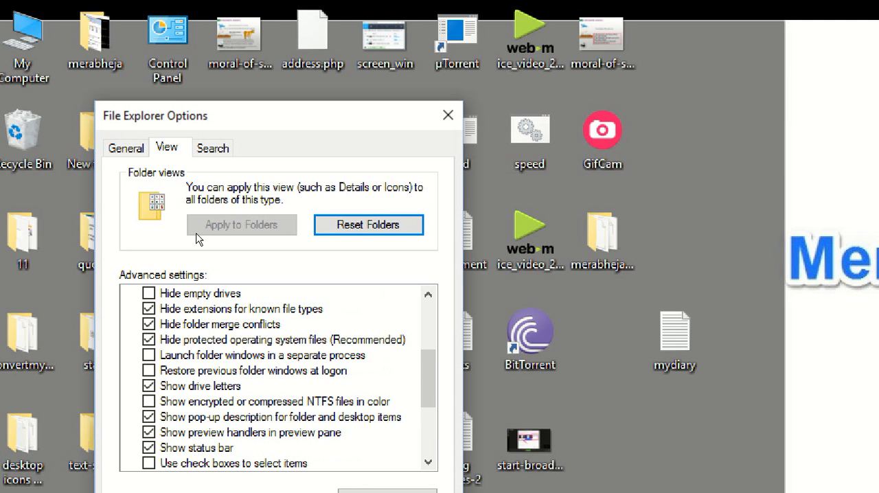
pyautogui.scroll(-3)
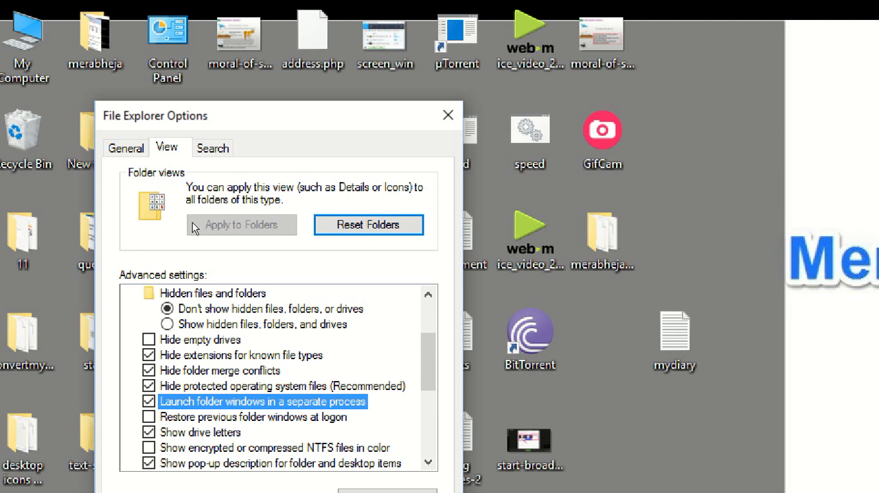
pyautogui.scroll(-3)
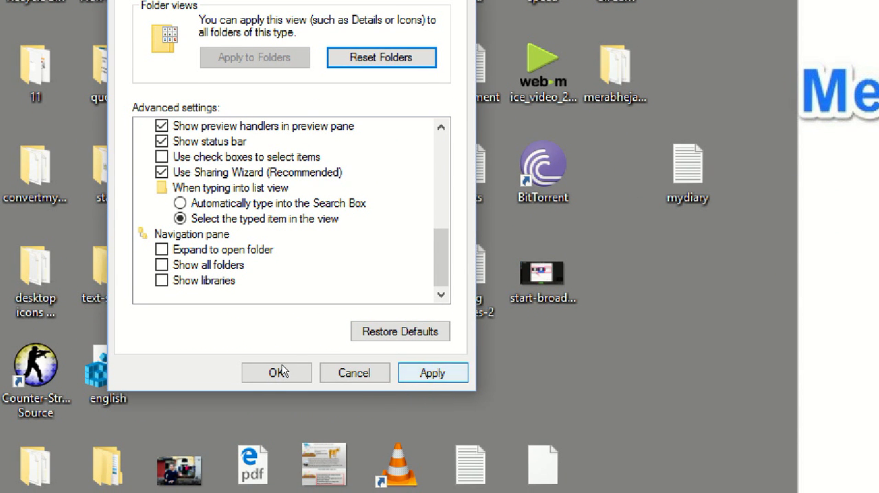
pyautogui.click(276, 373)
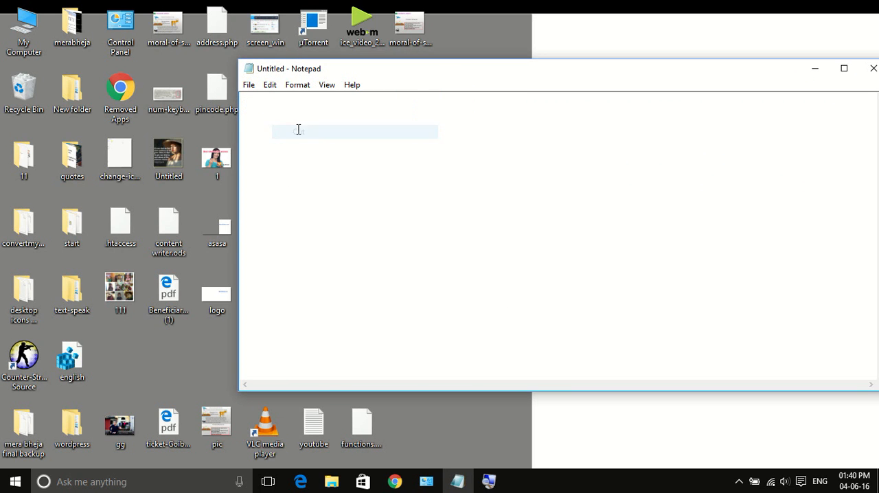
# Write 'explorer.exe /separate' in Notepad and select the line for copying
pyautogui.write('explorer.exe /separate')
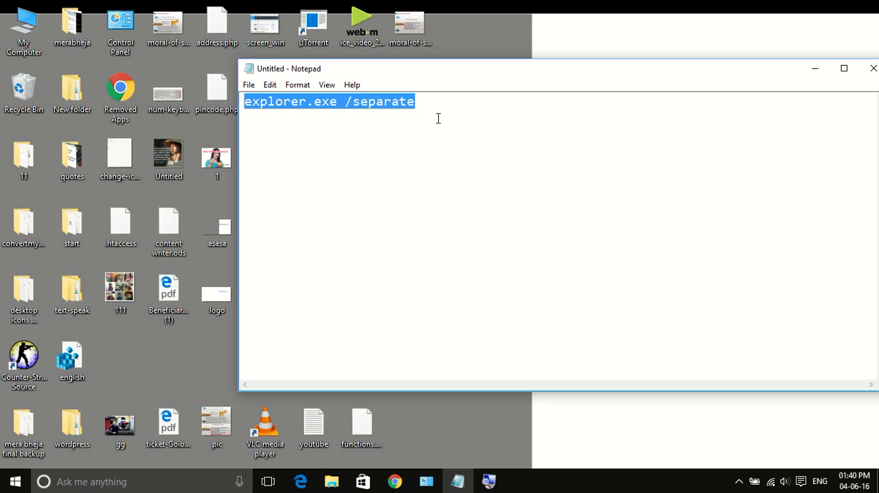
pyautogui.moveTo(565, 200)
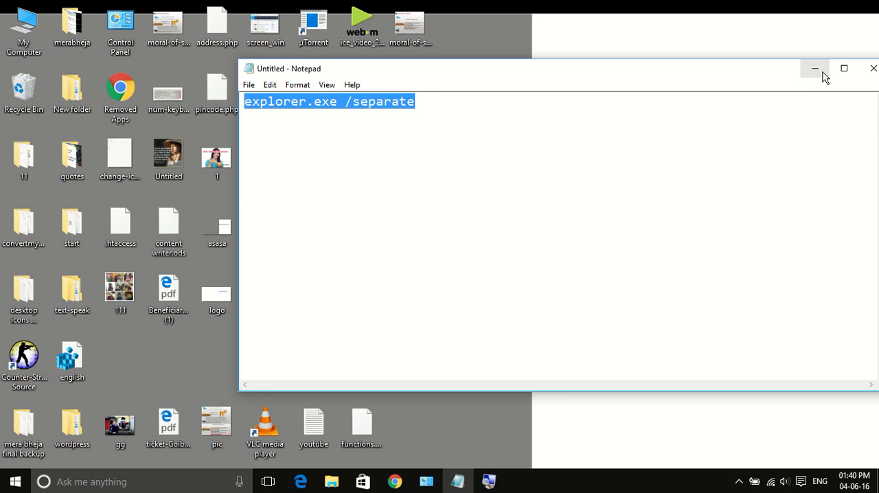
pyautogui.click(349, 101)
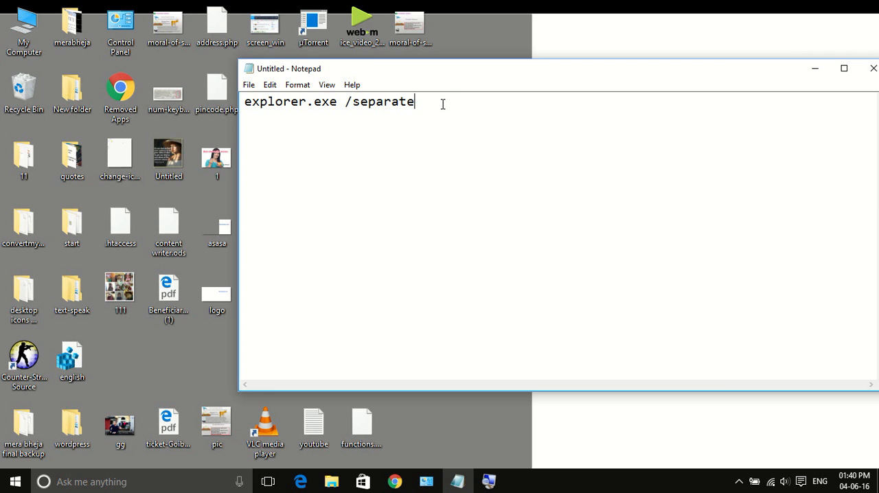
pyautogui.rightClick(329, 102)
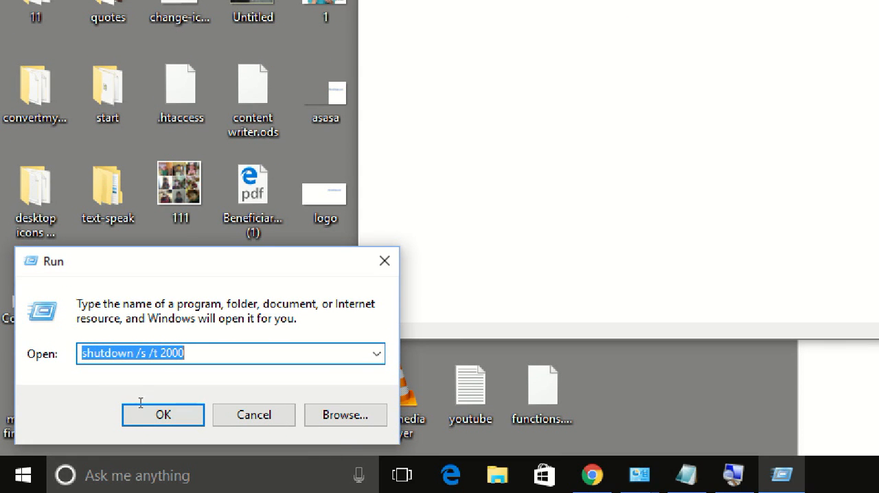
# Run 'explorer.exe /separate' from the Run dialog, opening File Explorer on Documents
pyautogui.write('explorer.exe /separate')
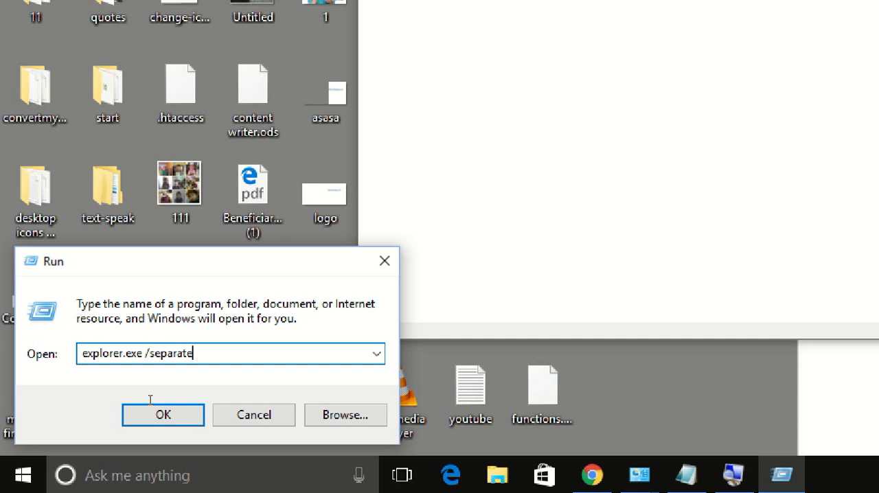
pyautogui.click(162, 415)
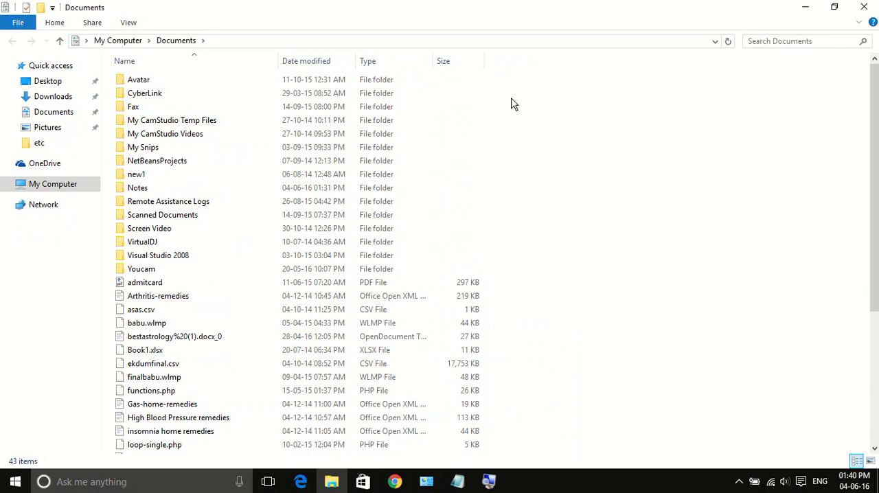
pyautogui.click(144, 283)
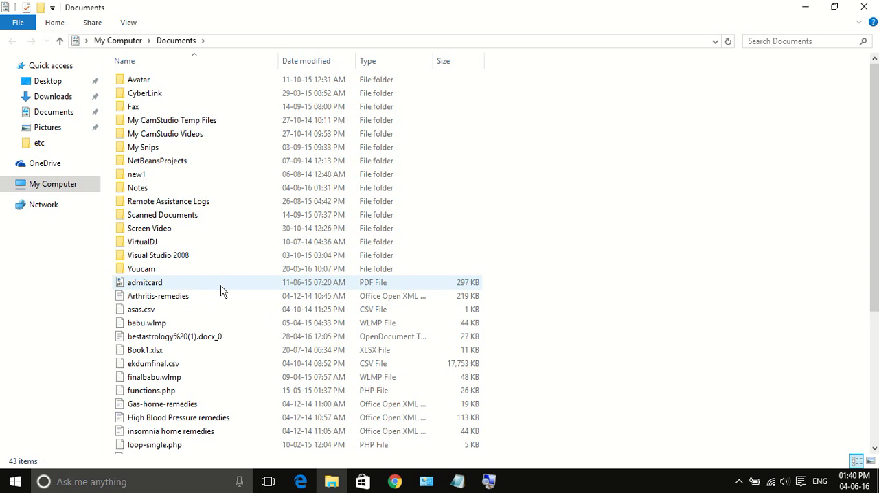